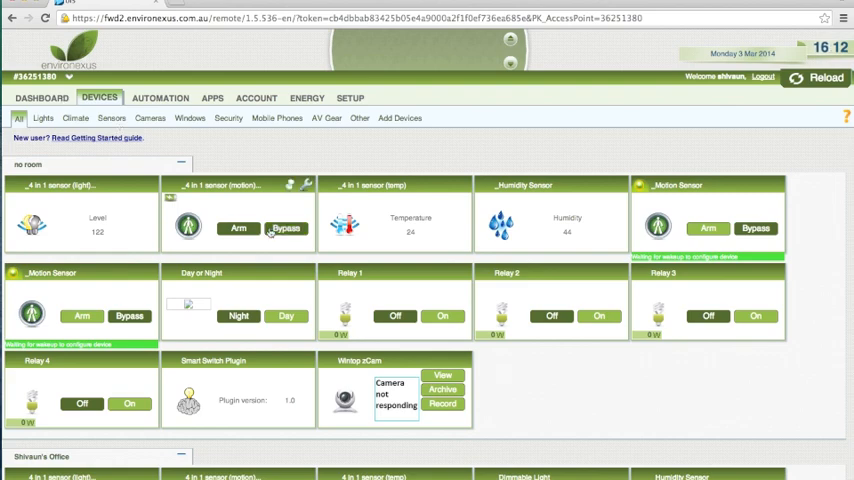
pyautogui.scroll(-3)
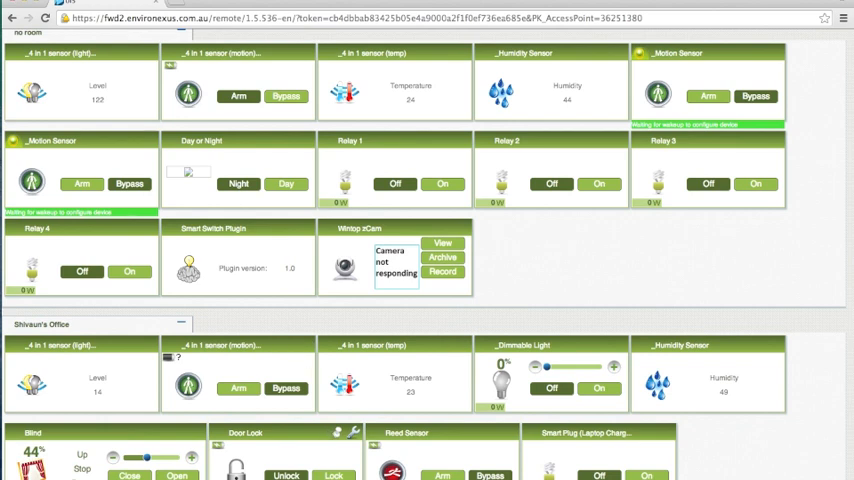
pyautogui.scroll(3)
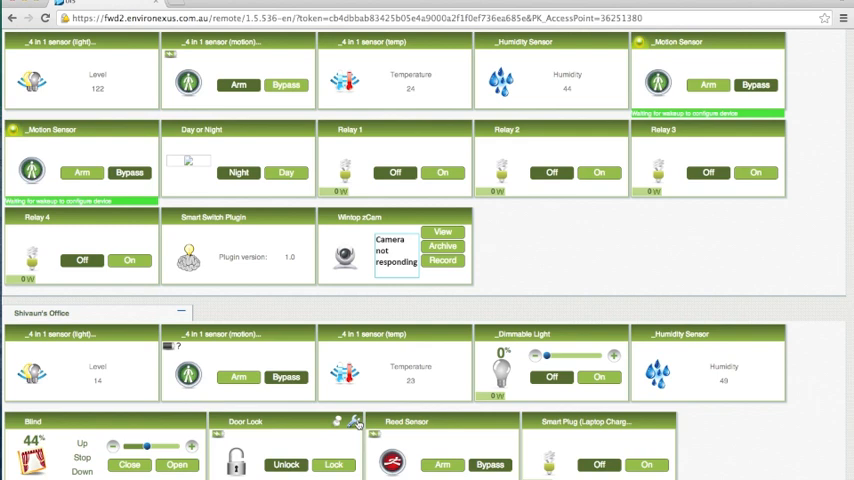
pyautogui.click(357, 421)
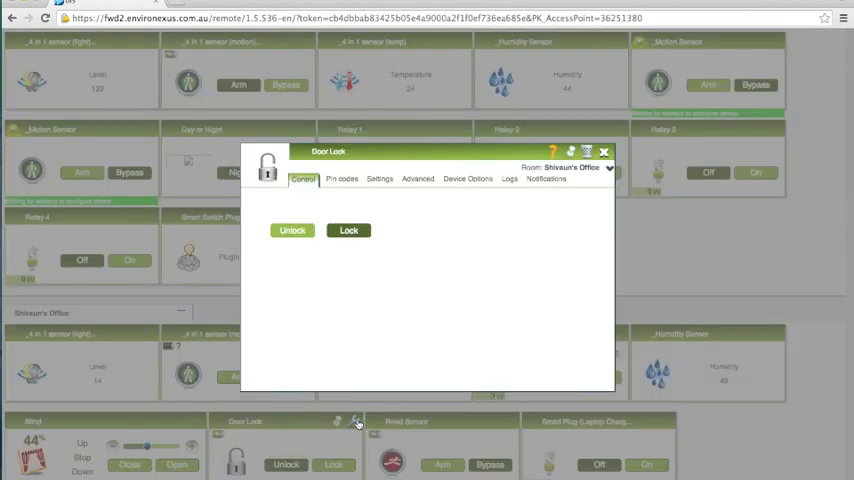
pyautogui.click(341, 178)
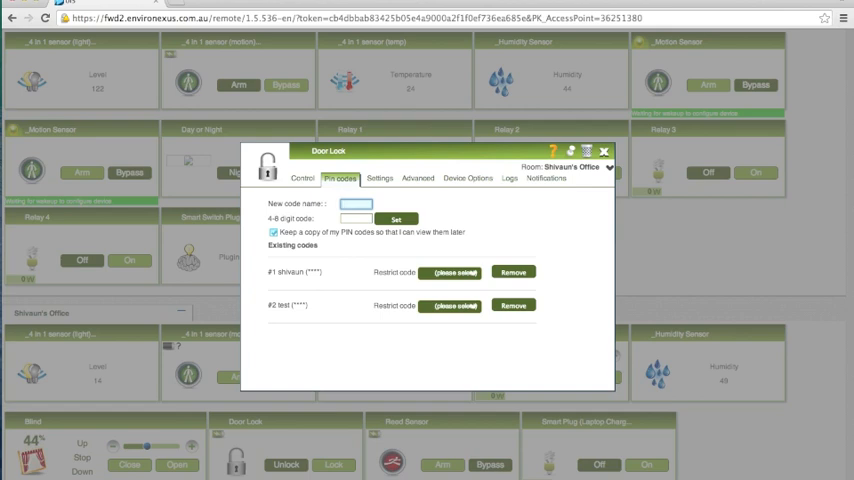
pyautogui.write('Shivaun2')
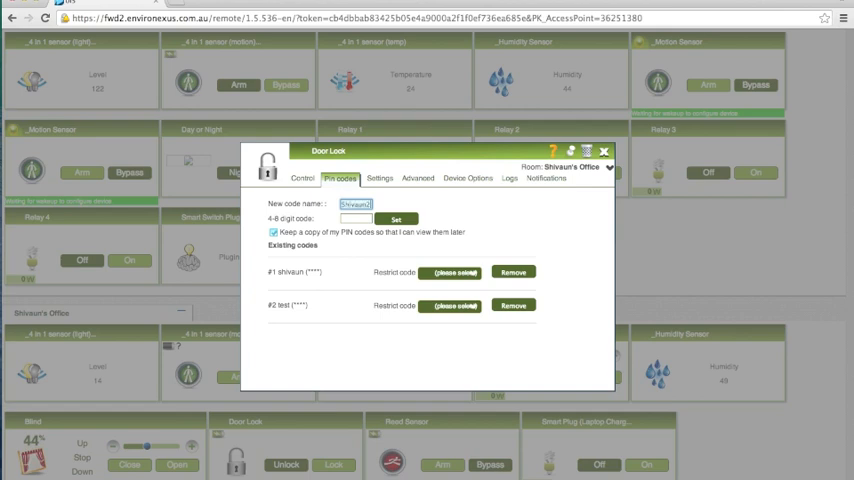
pyautogui.click(355, 219)
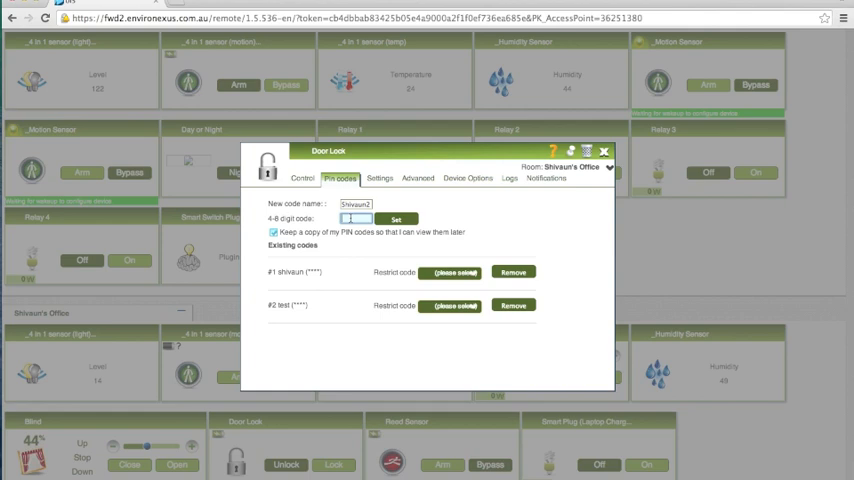
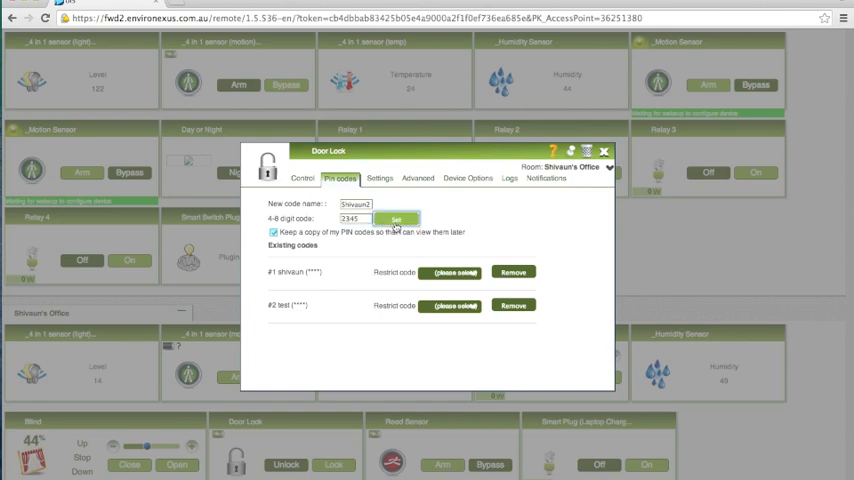
pyautogui.click(396, 219)
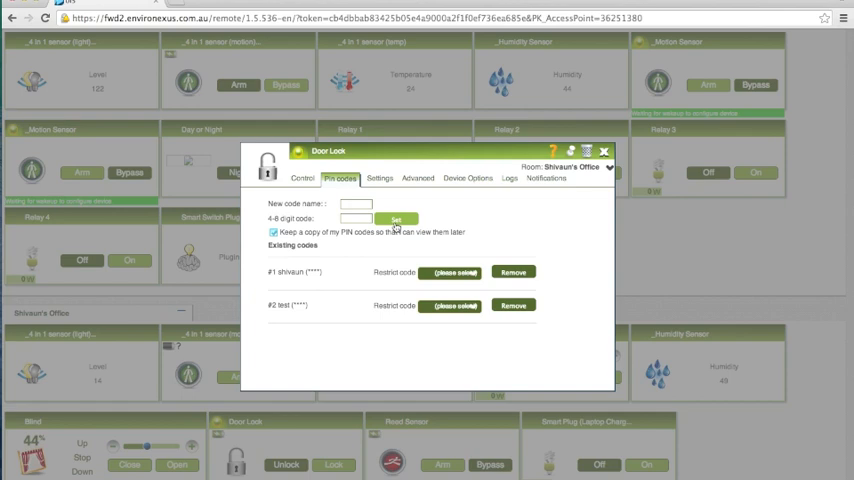
pyautogui.click(396, 219)
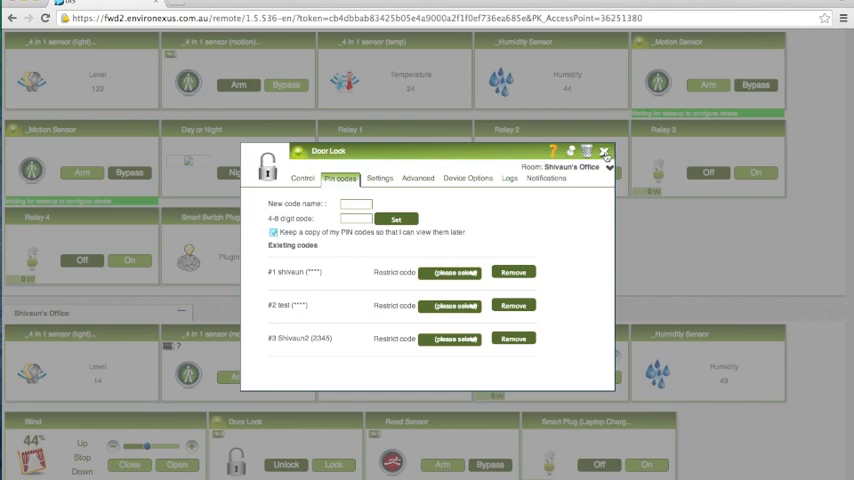
pyautogui.click(606, 152)
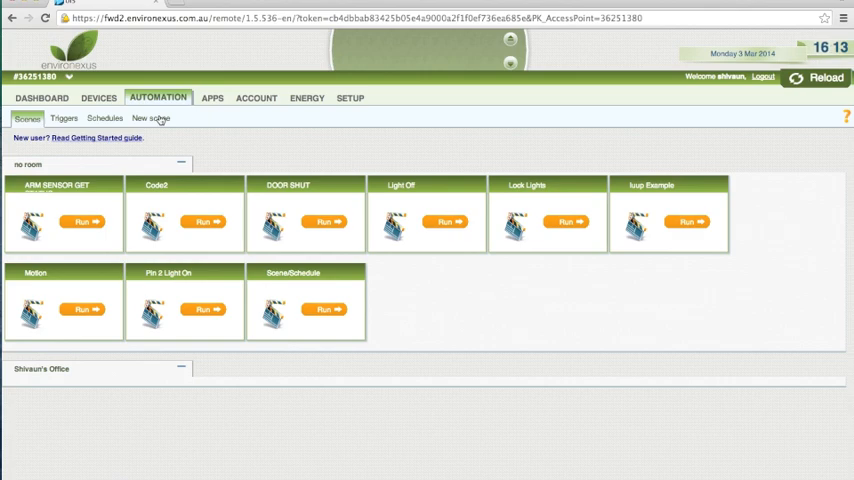
# - Start the new Light On Night scene and scroll down its setup page
pyautogui.click(150, 117)
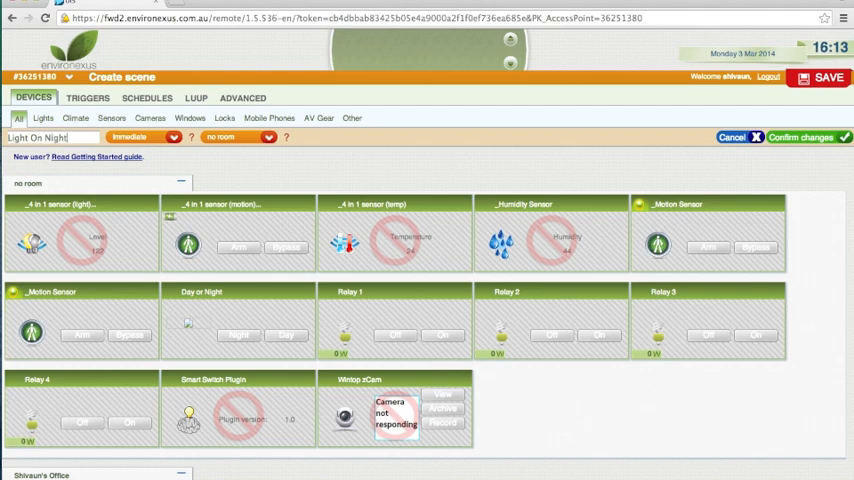
pyautogui.scroll(-3)
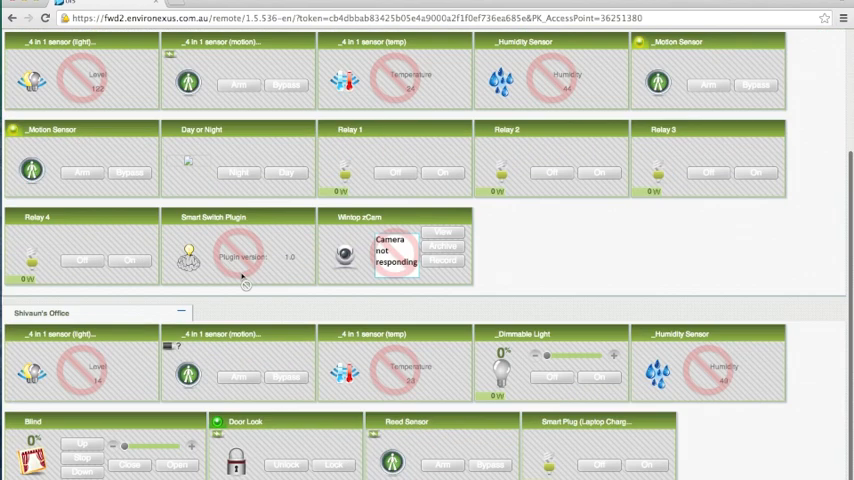
pyautogui.moveTo(585, 372)
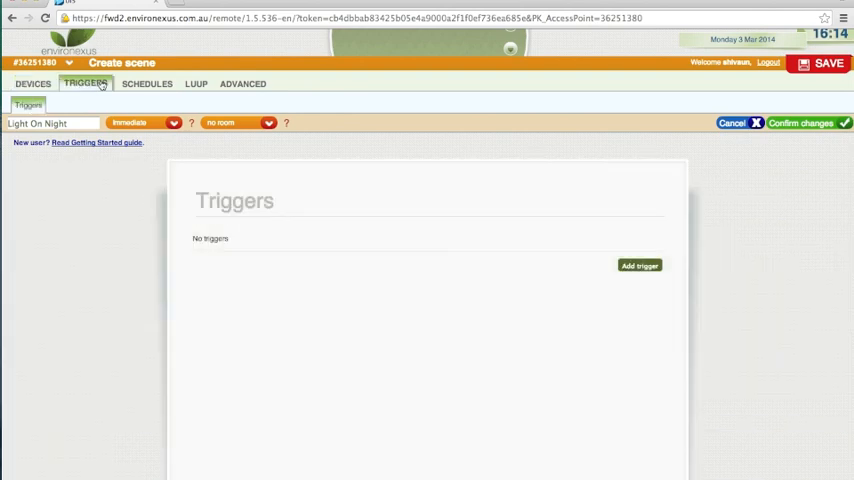
pyautogui.moveTo(639, 270)
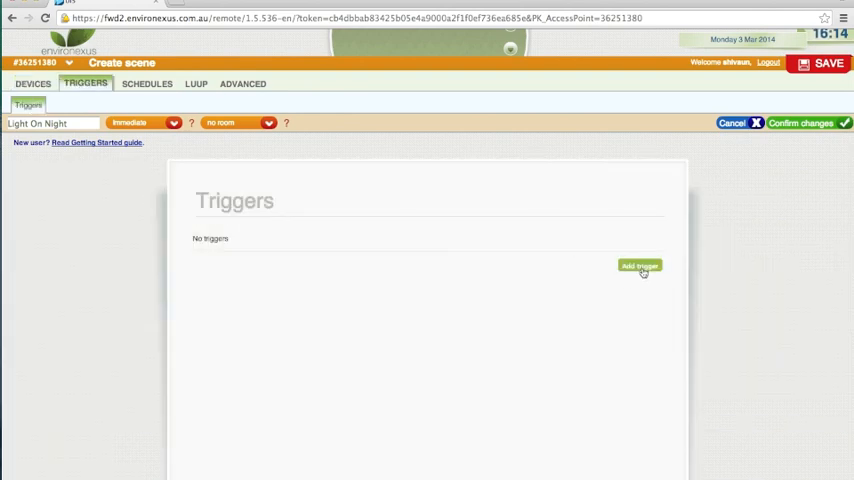
# - Add a door-lock trigger on 'A PIN Code is entered' with name and PIN index, and confirm
pyautogui.click(639, 266)
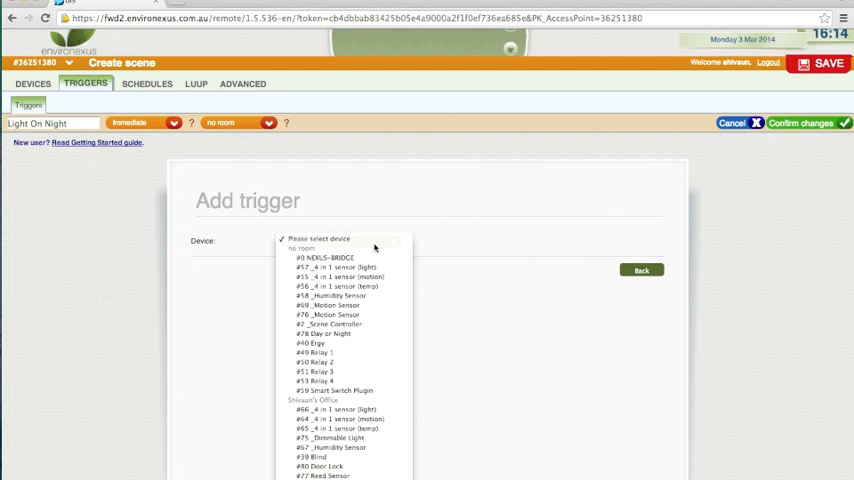
pyautogui.click(320, 465)
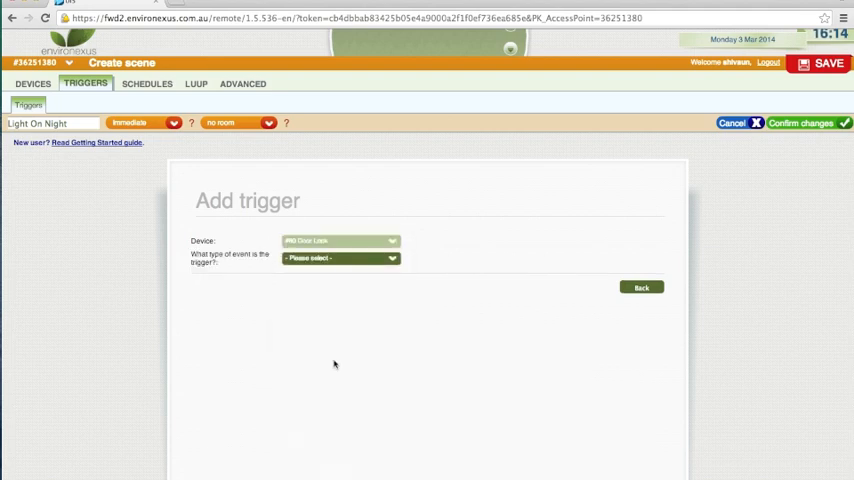
pyautogui.click(340, 258)
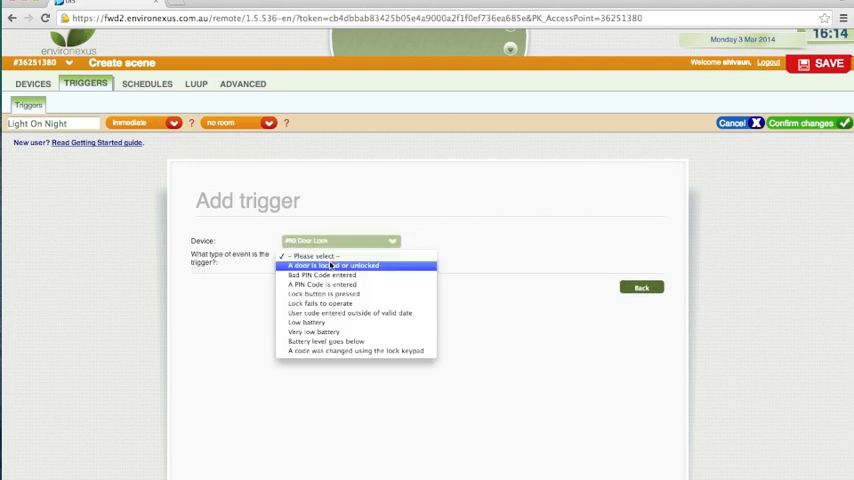
pyautogui.click(320, 284)
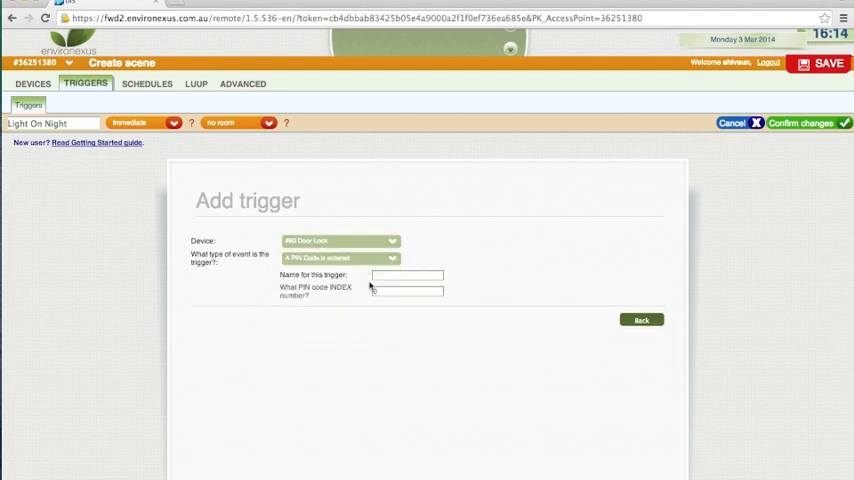
pyautogui.click(407, 274)
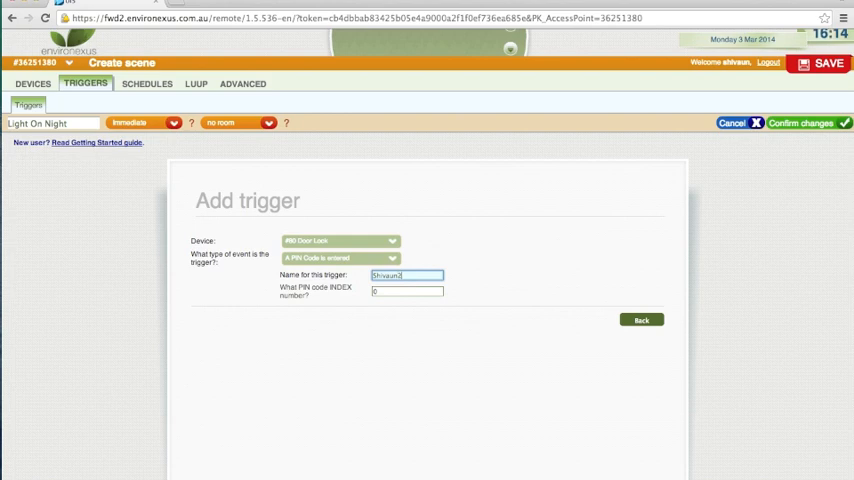
pyautogui.click(407, 291)
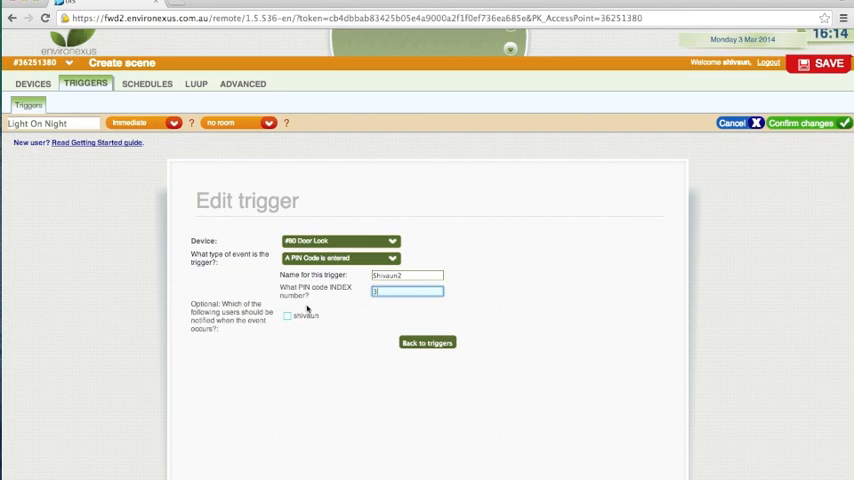
pyautogui.click(288, 315)
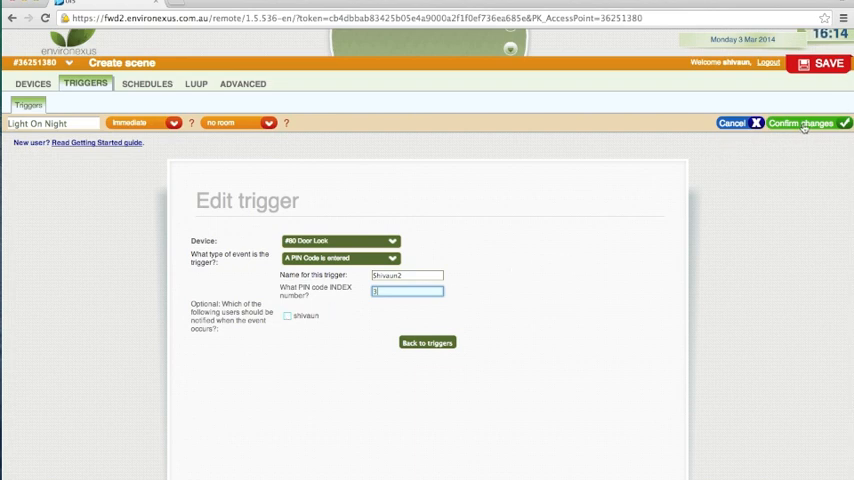
pyautogui.click(800, 122)
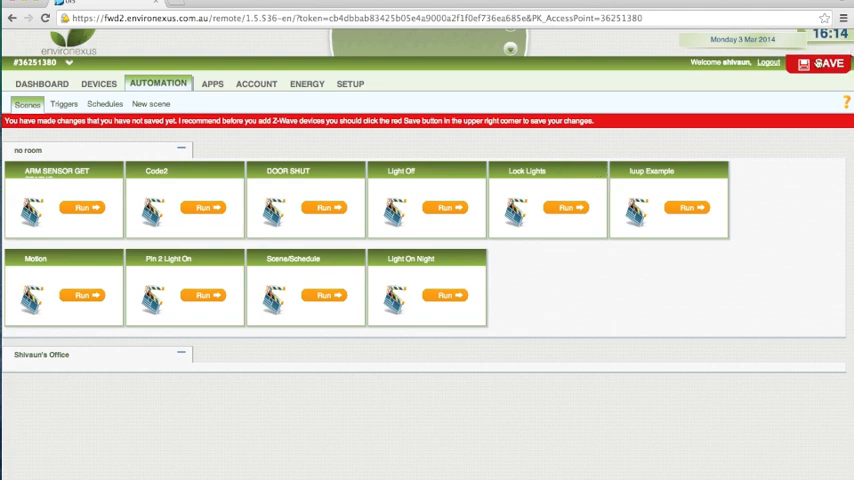
# - Save the Light On Night scene and its trigger to the controller
pyautogui.click(828, 63)
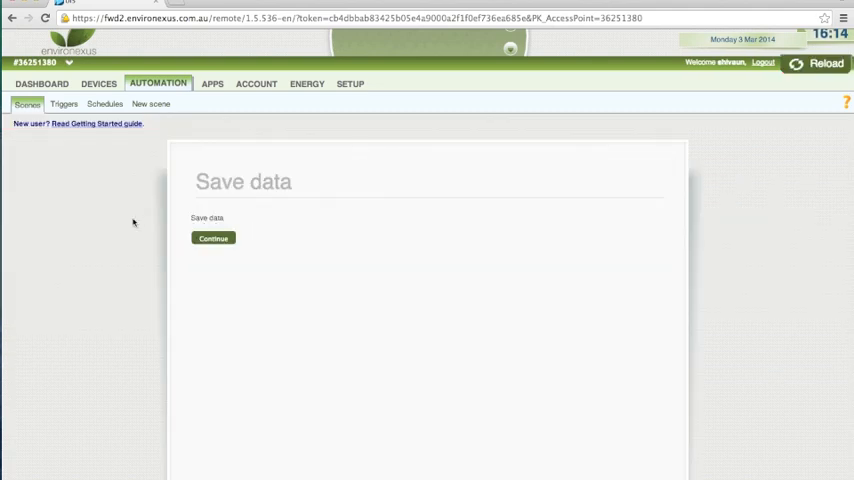
pyautogui.click(212, 238)
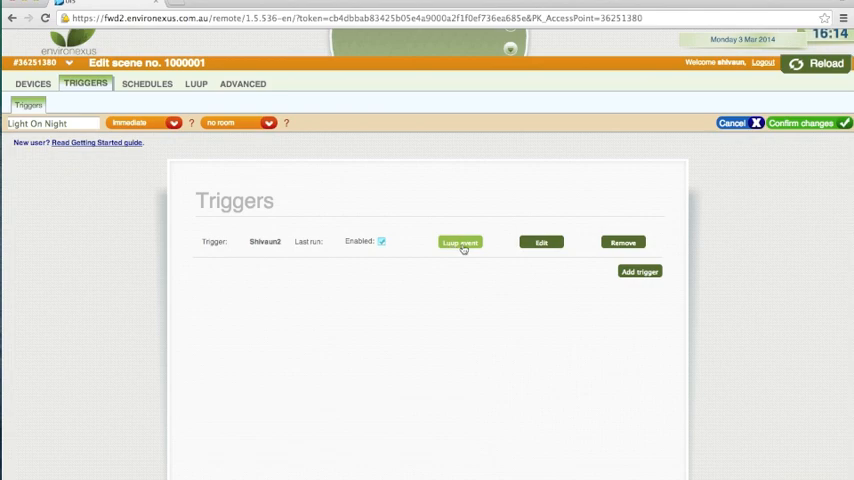
# - Open the Shivaun2 trigger's Luup event code box for the time-limiting Lua code
pyautogui.click(460, 242)
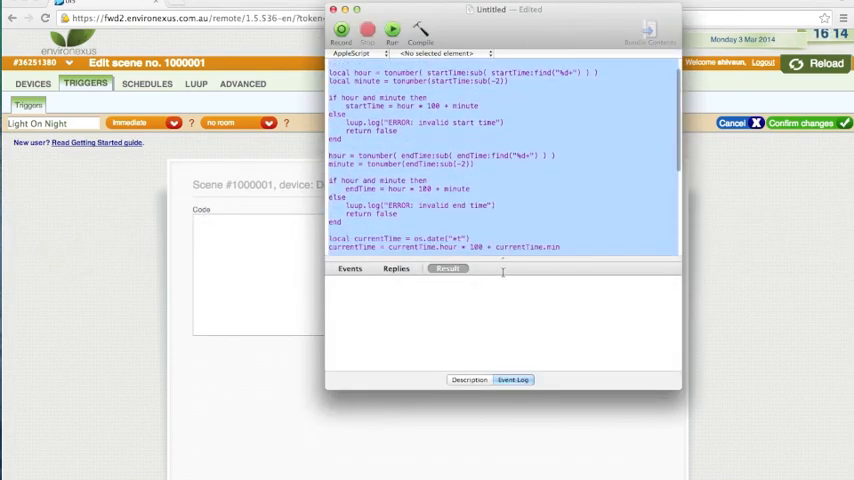
pyautogui.scroll(-3)
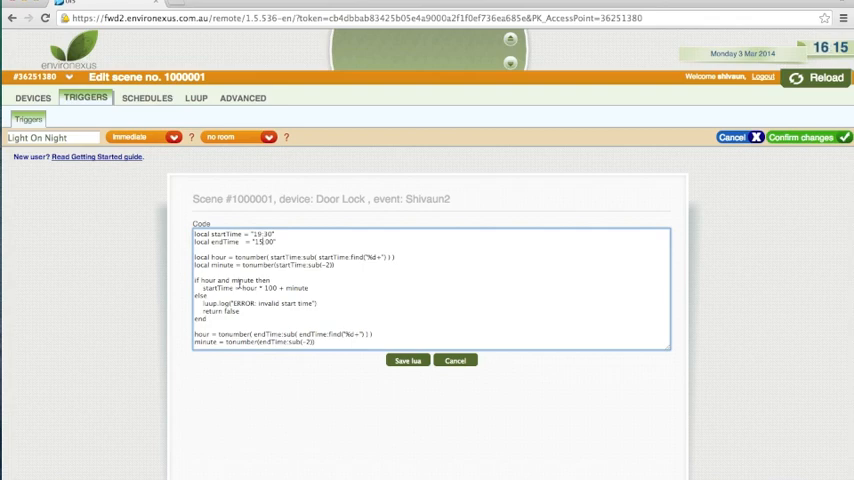
# - Change the Lua endTime to 8:59, save the code and dismiss the confirmation
pyautogui.write('1:00')
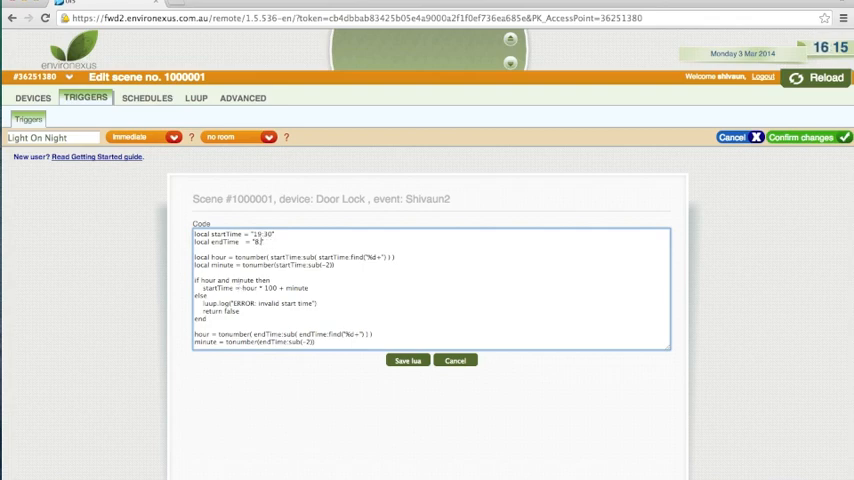
pyautogui.write(':59')
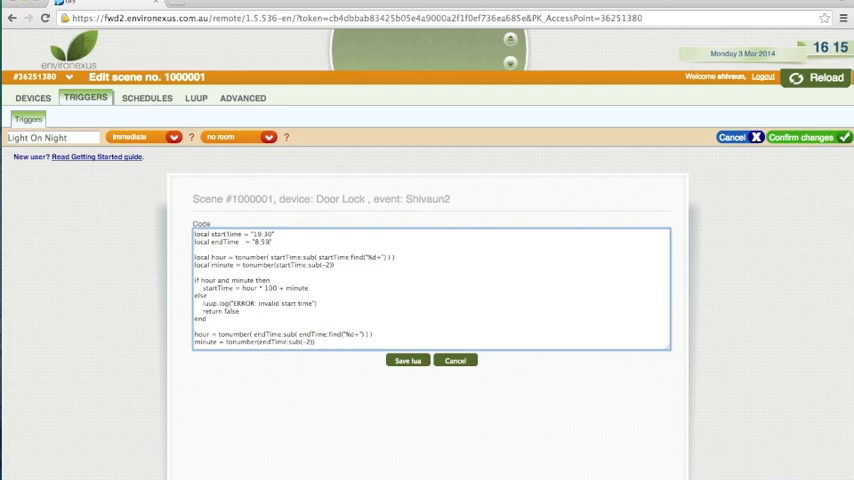
pyautogui.click(407, 360)
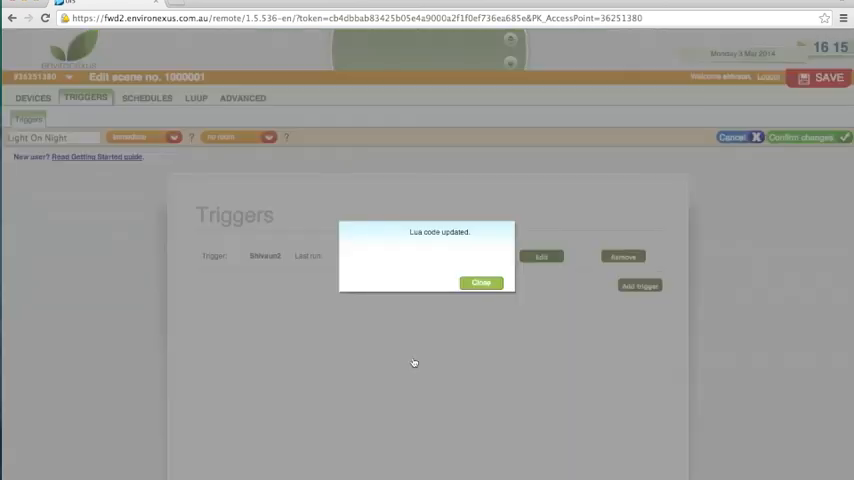
pyautogui.click(481, 282)
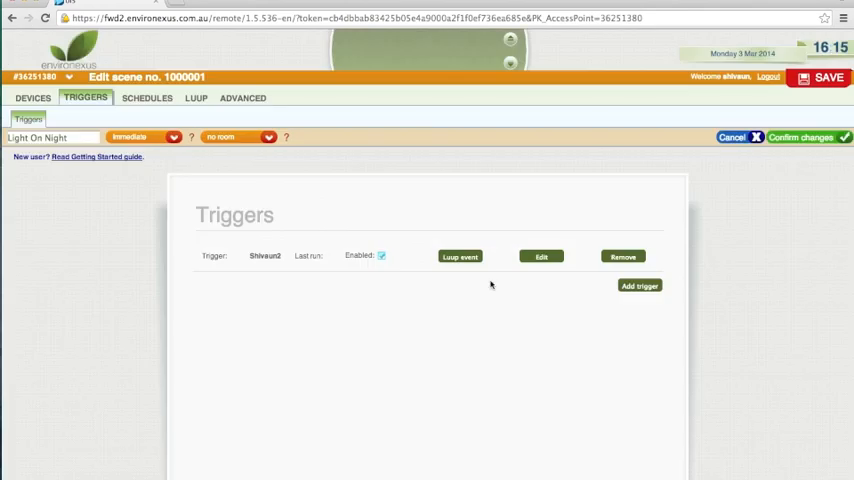
pyautogui.moveTo(832, 166)
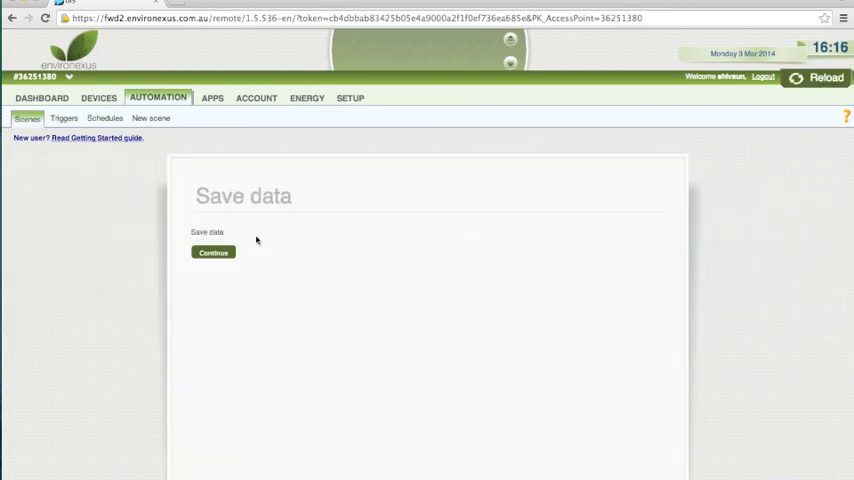
# - Confirm the save with Continue to store the time-limited scene
pyautogui.click(212, 252)
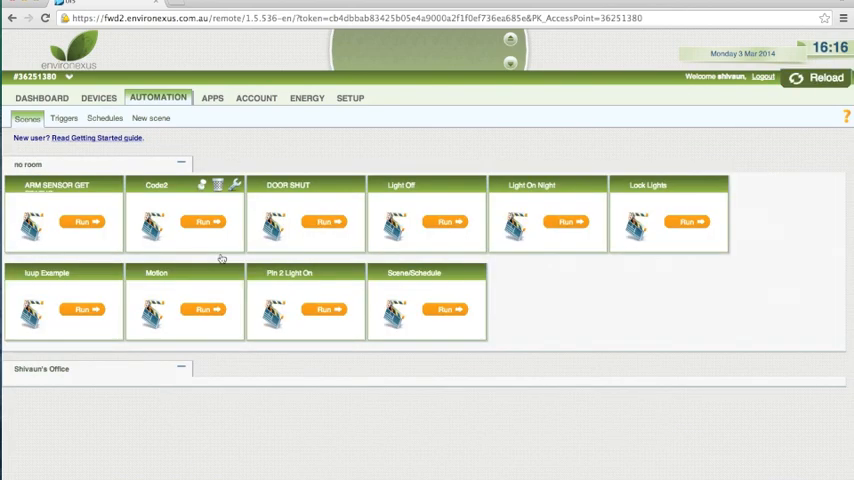